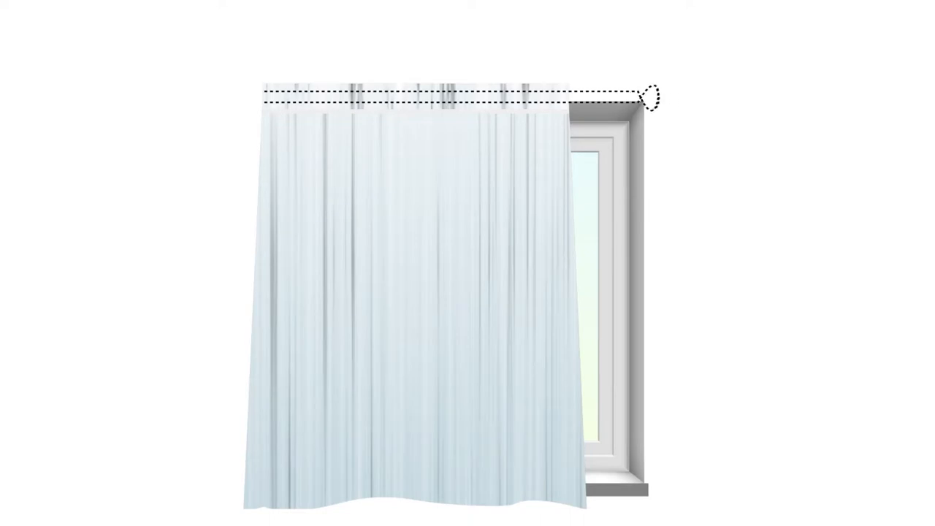
drag(645, 95, 577, 102)
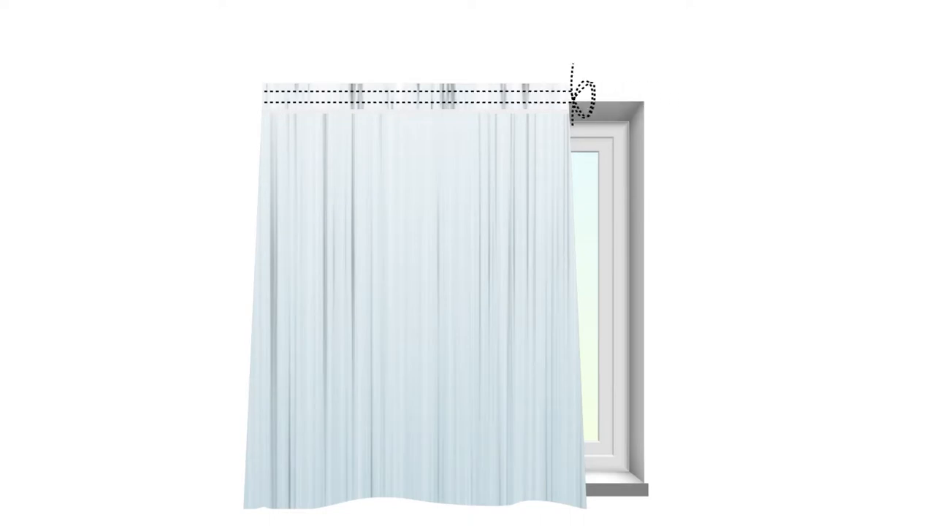